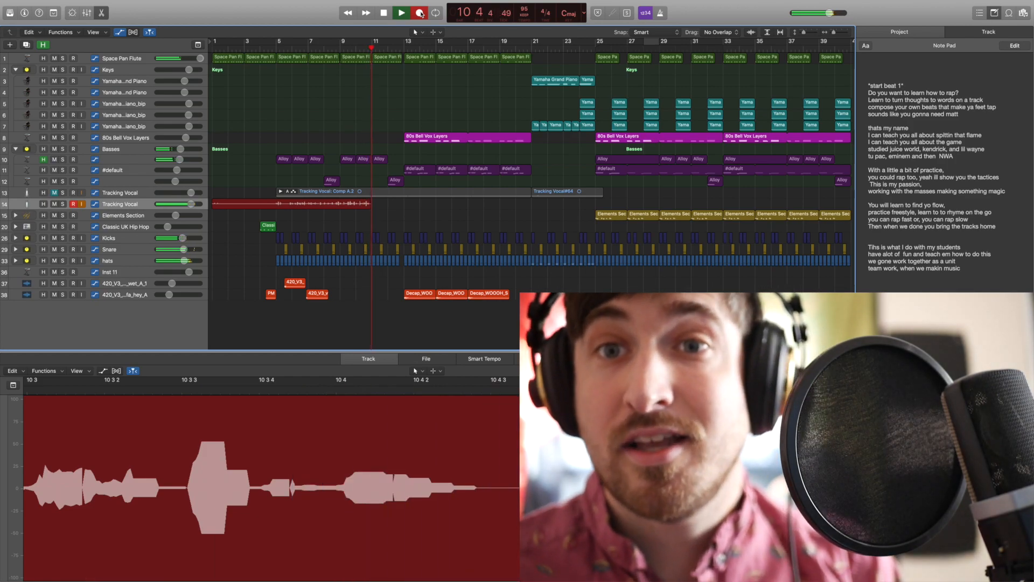
- Continue recording the rap vocal on Tracking Vocal, extending the take into bar 11
left_click(400, 13)
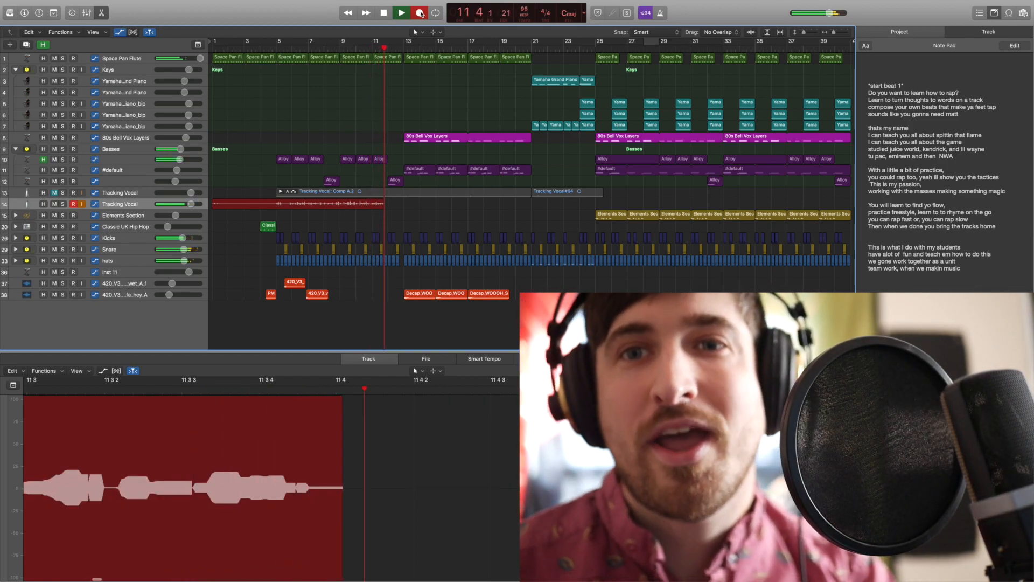